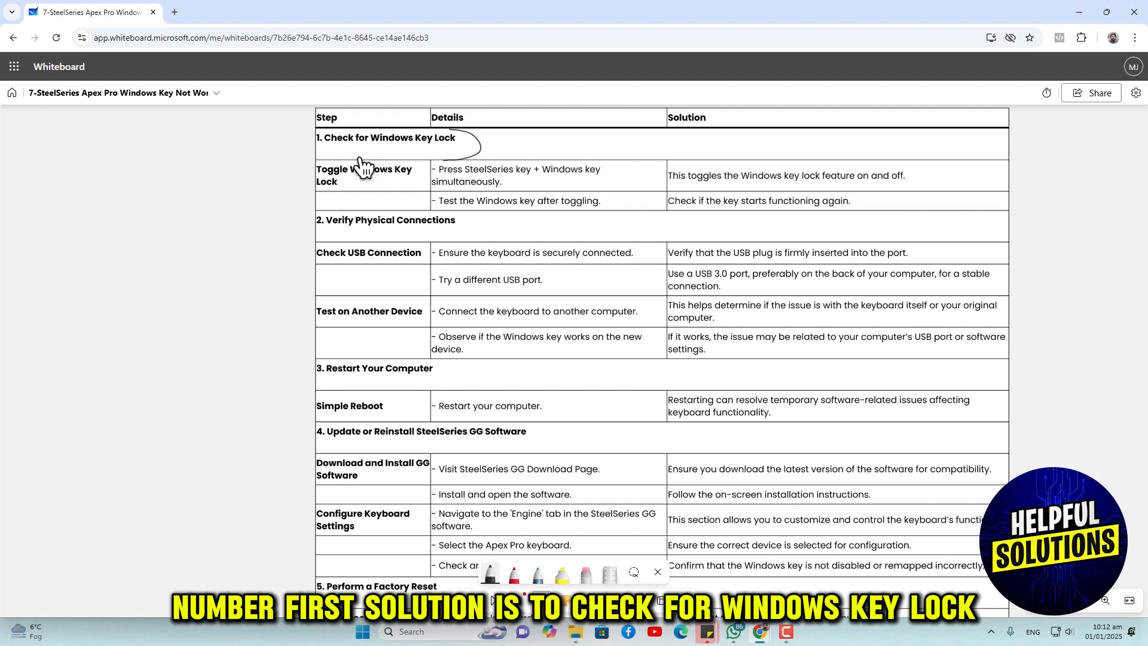
mouse_move(428, 153)
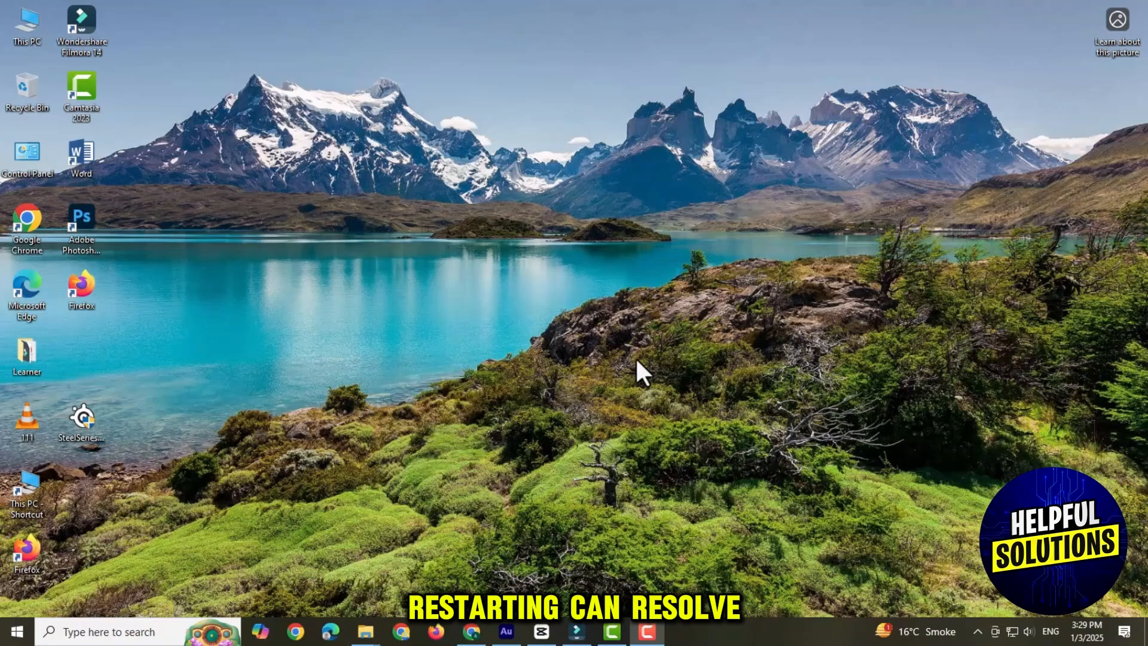
- Open the Windows Start menu and its power options to demo restarting
click(14, 632)
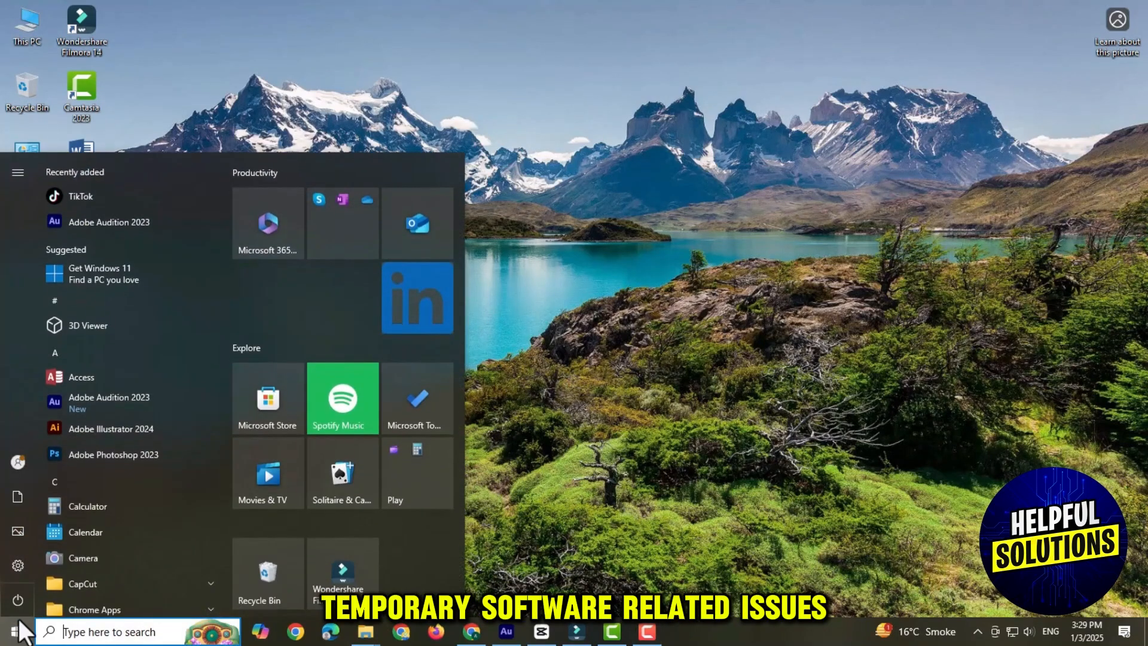
click(18, 600)
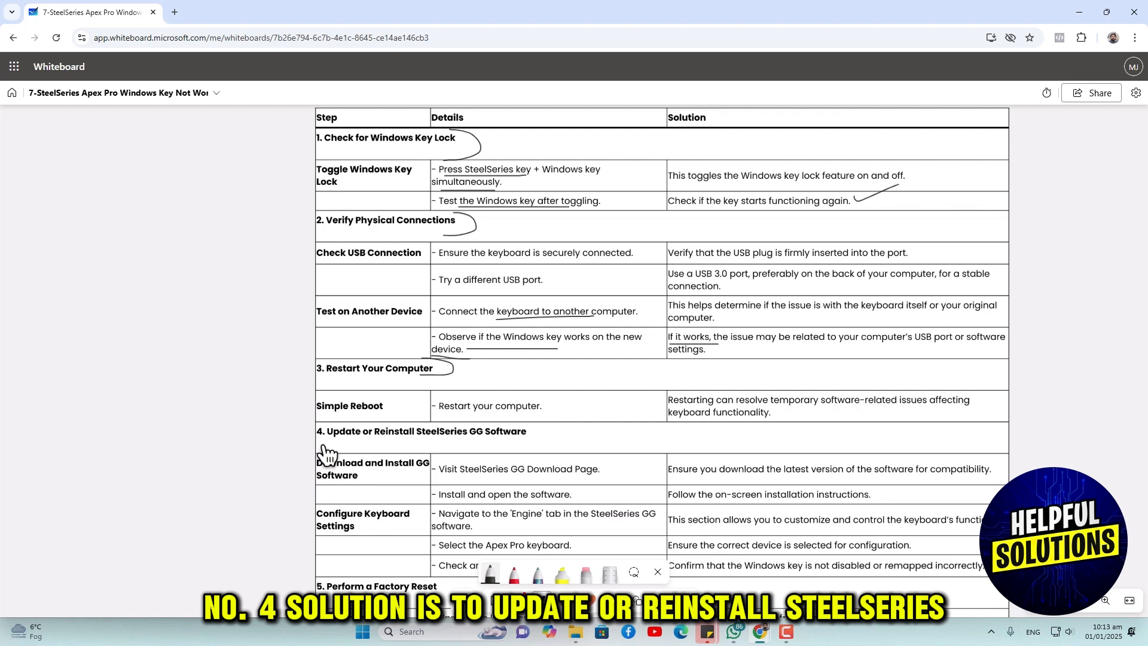
- Underline the 'Update or Reinstall SteelSeries GG Software' heading, then bring up the Start menu
drag(326, 447, 501, 447)
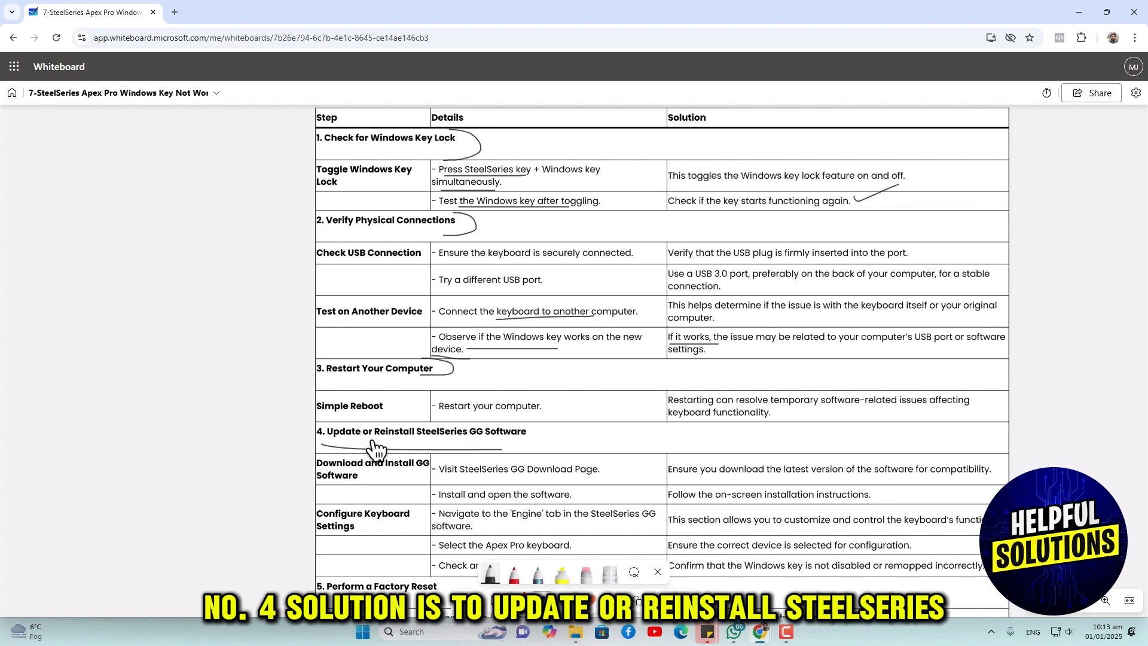
mouse_move(528, 436)
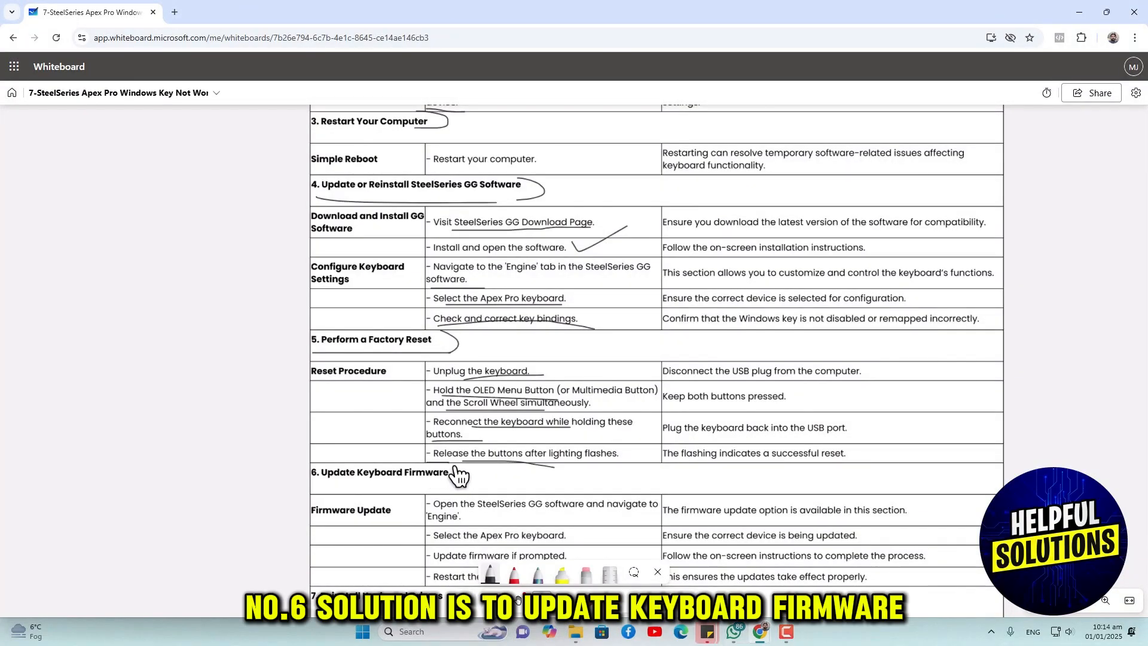
mouse_move(406, 496)
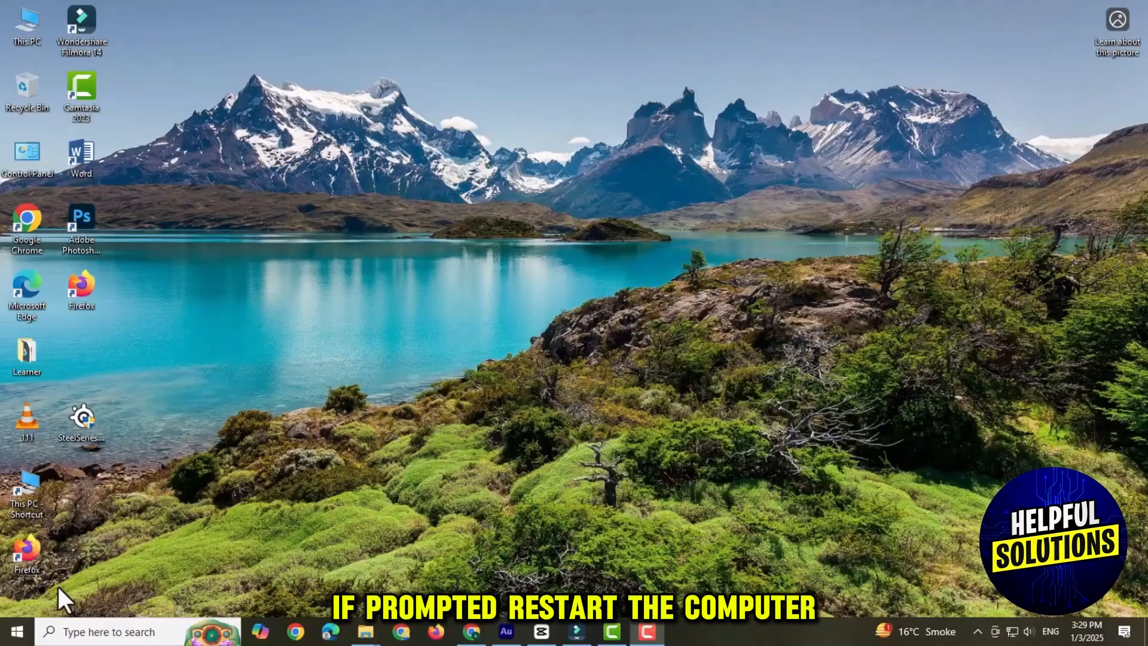
click(16, 631)
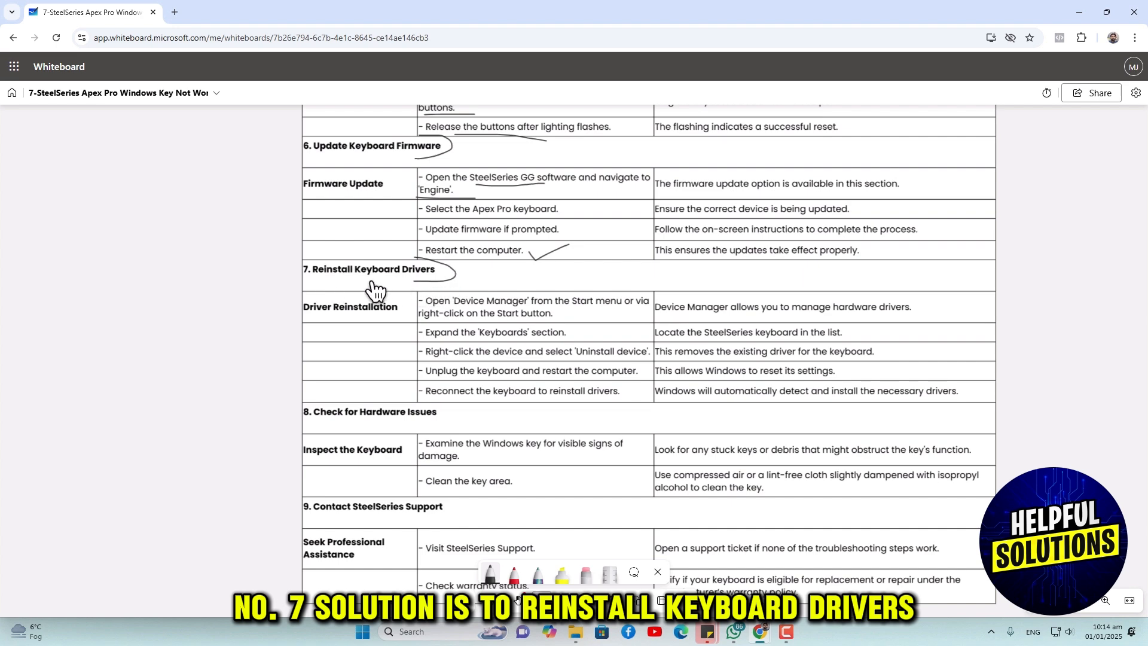
mouse_move(427, 289)
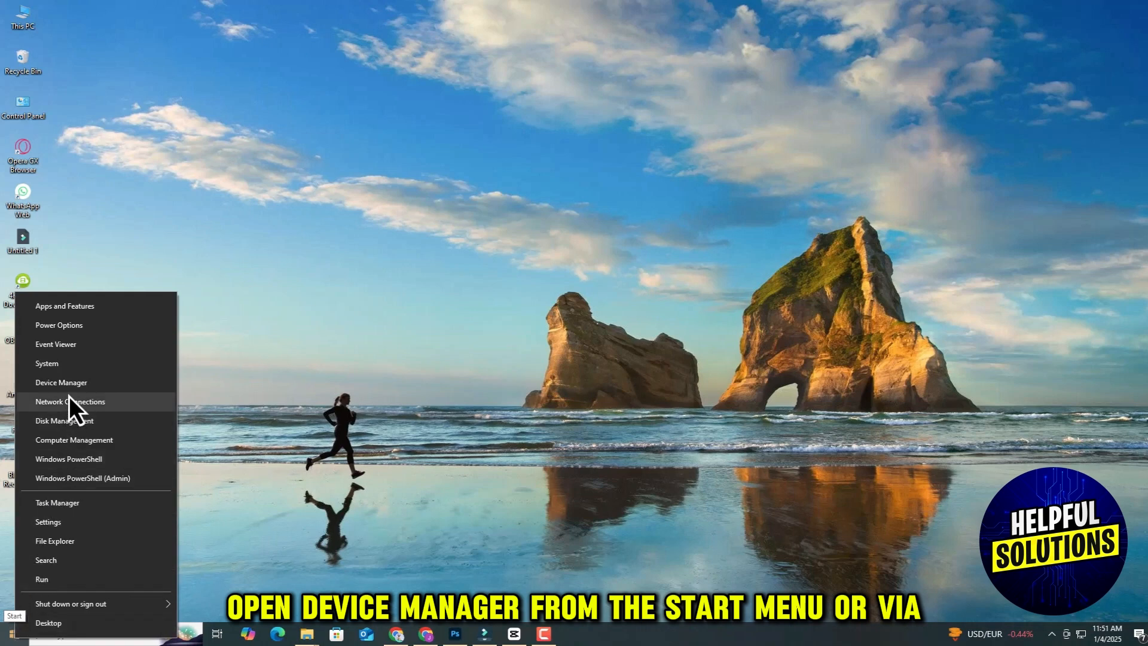
- Open Device Manager, expand Keyboards and right-click HID Keyboard Device for Uninstall
click(61, 382)
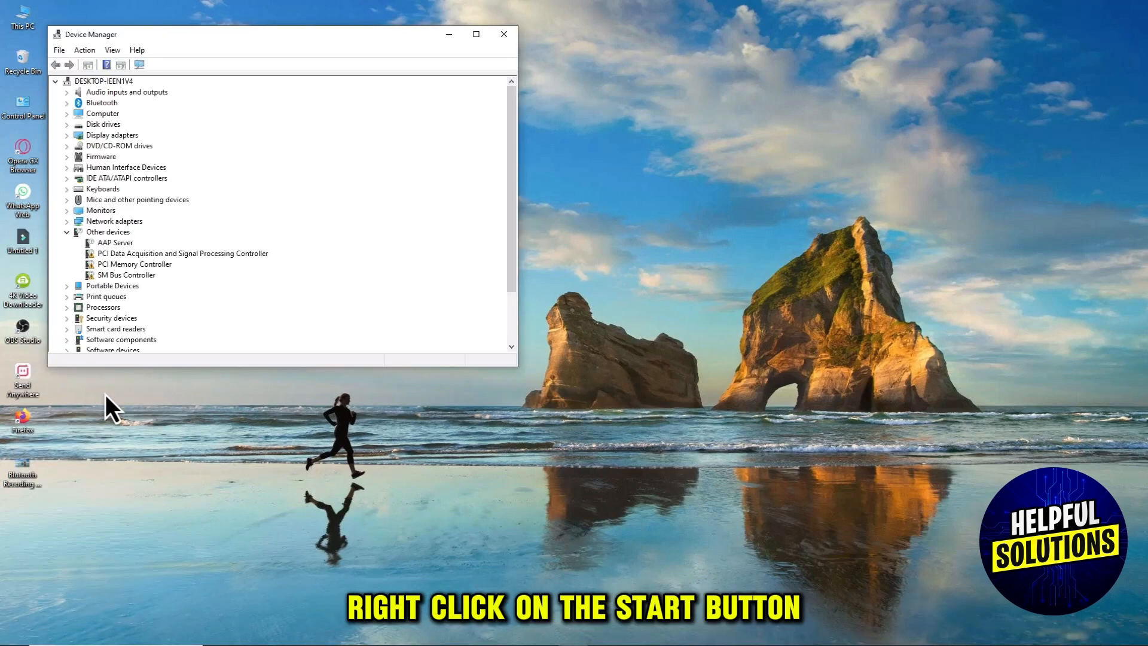
click(66, 189)
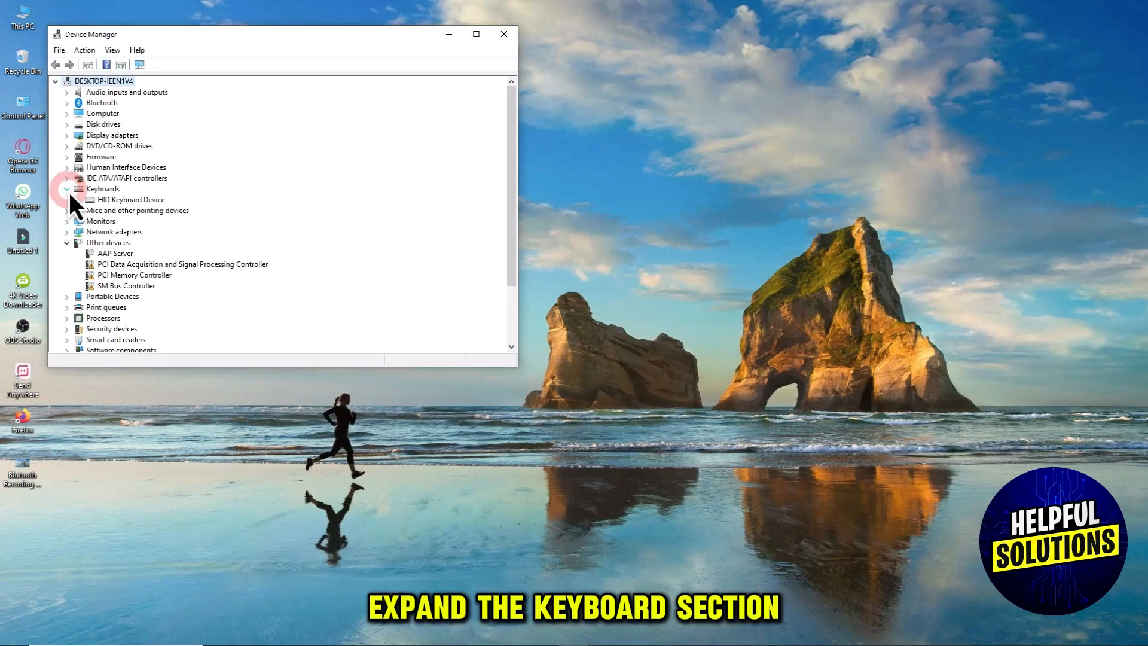
right_click(130, 199)
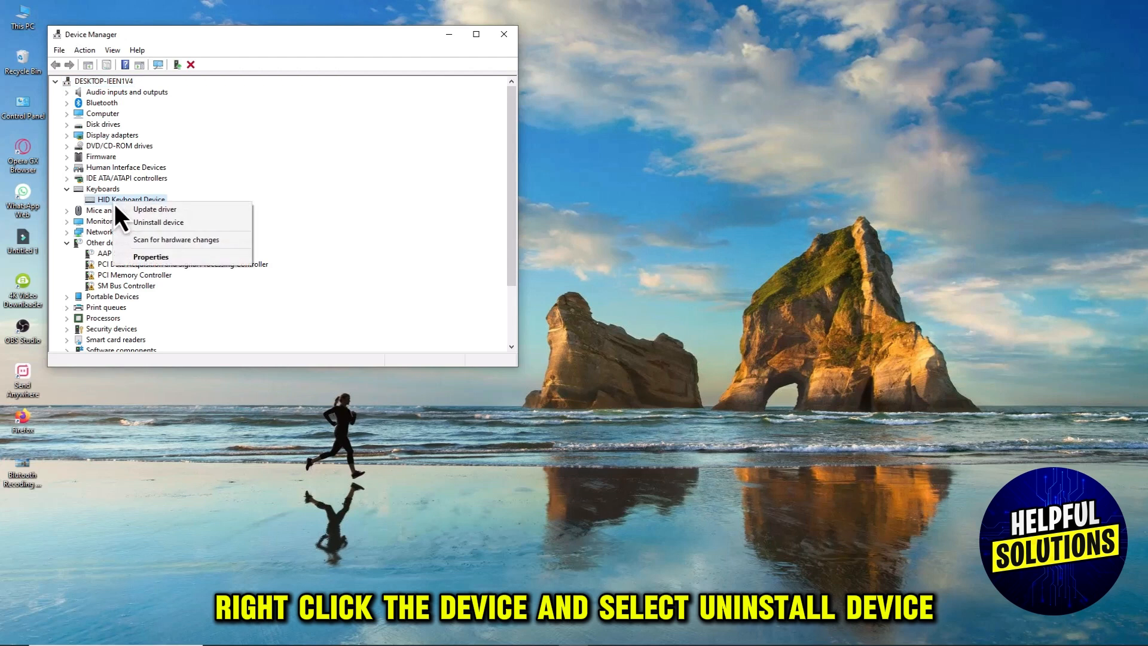
mouse_move(157, 222)
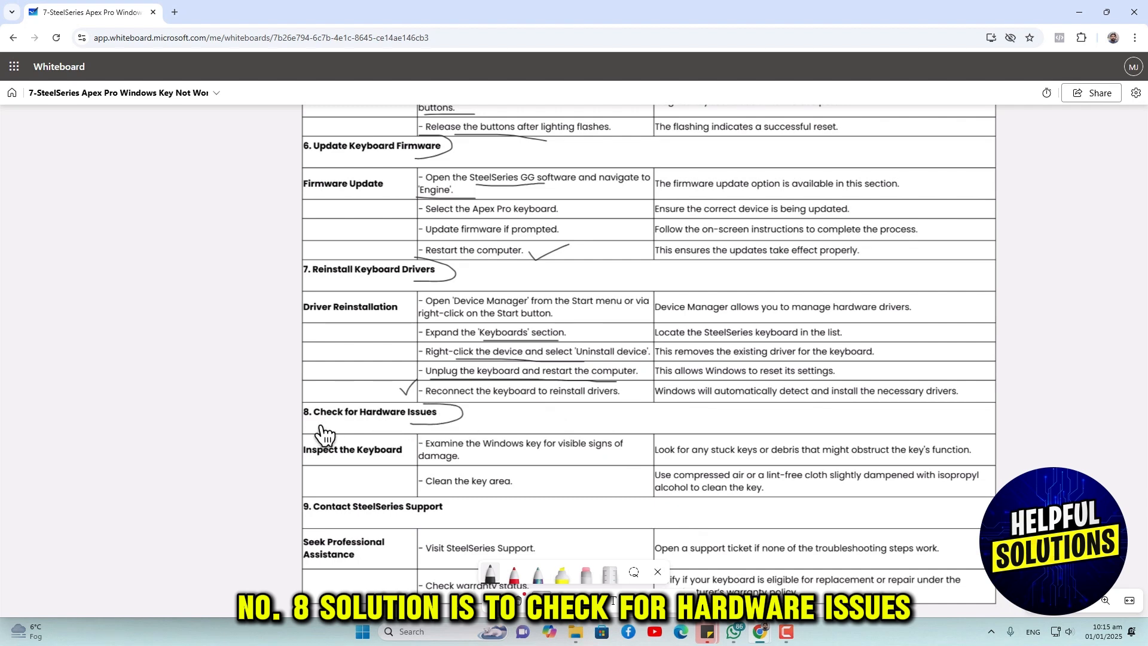
mouse_move(446, 428)
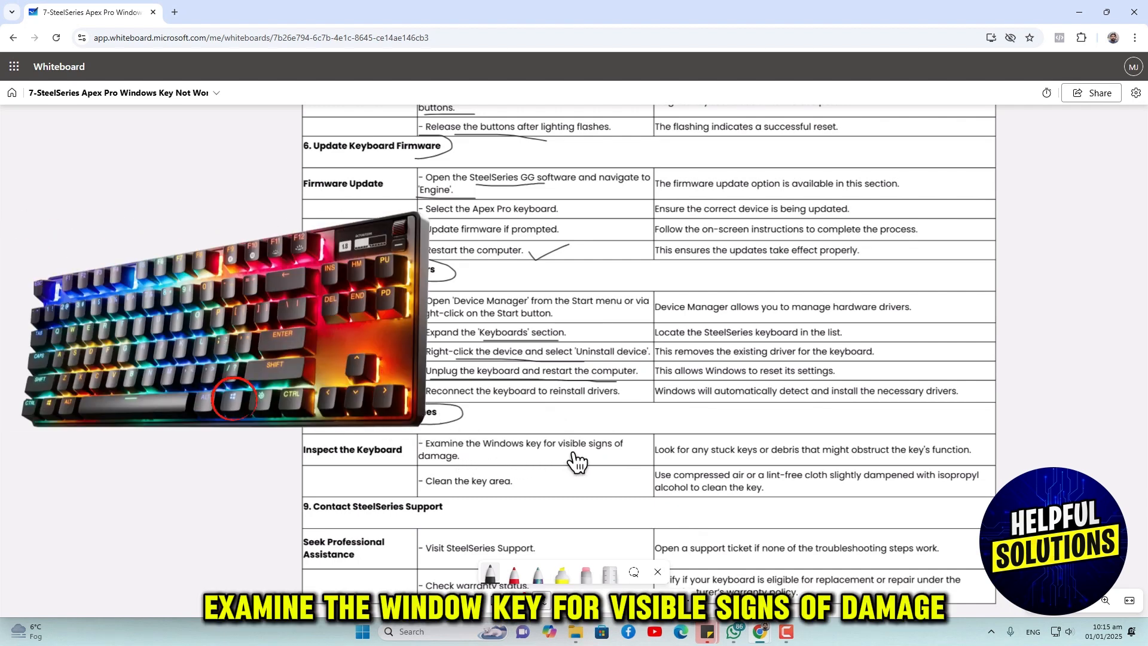
mouse_move(458, 472)
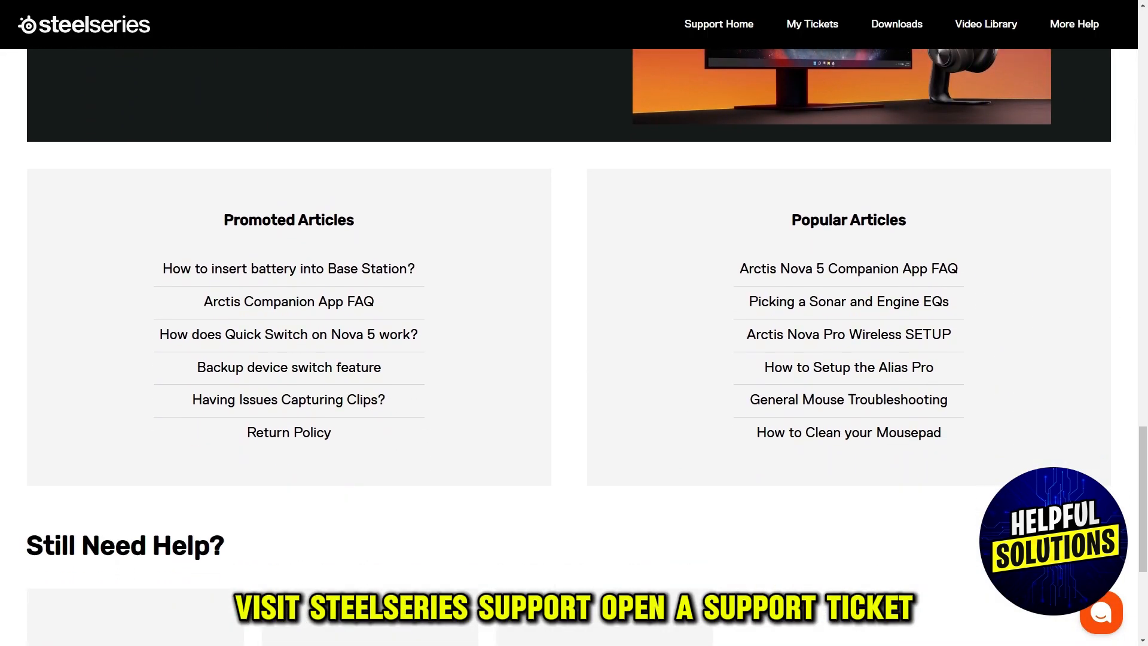
- Scroll the SteelSeries support page down to Order Information with Warranty
scroll(down, 3)
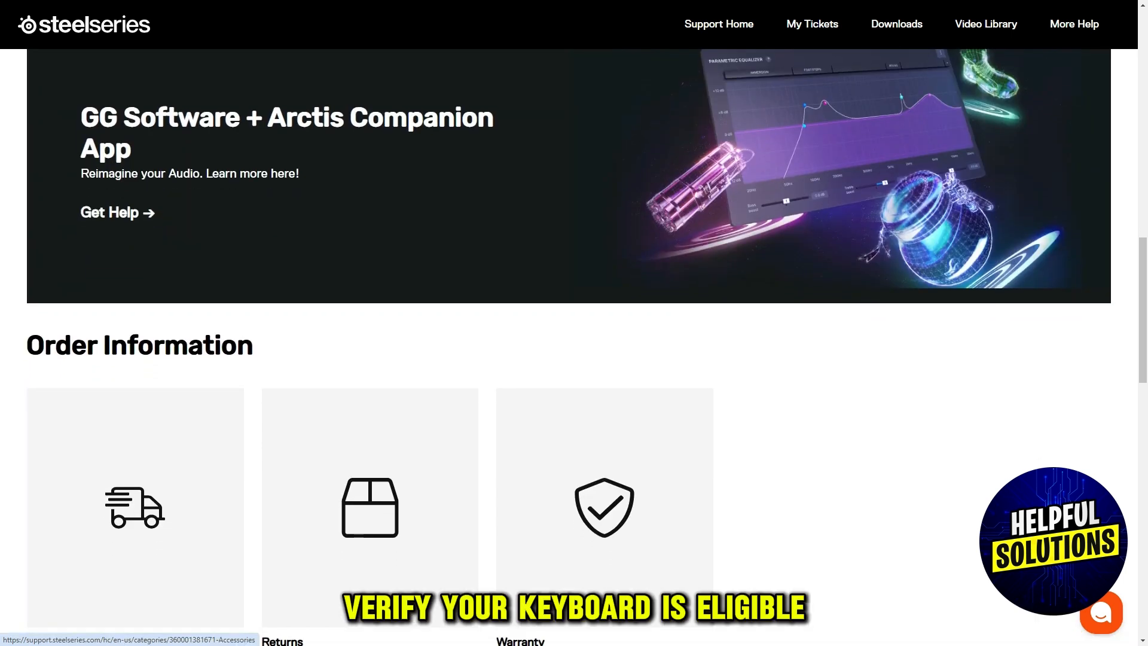
scroll(down, 3)
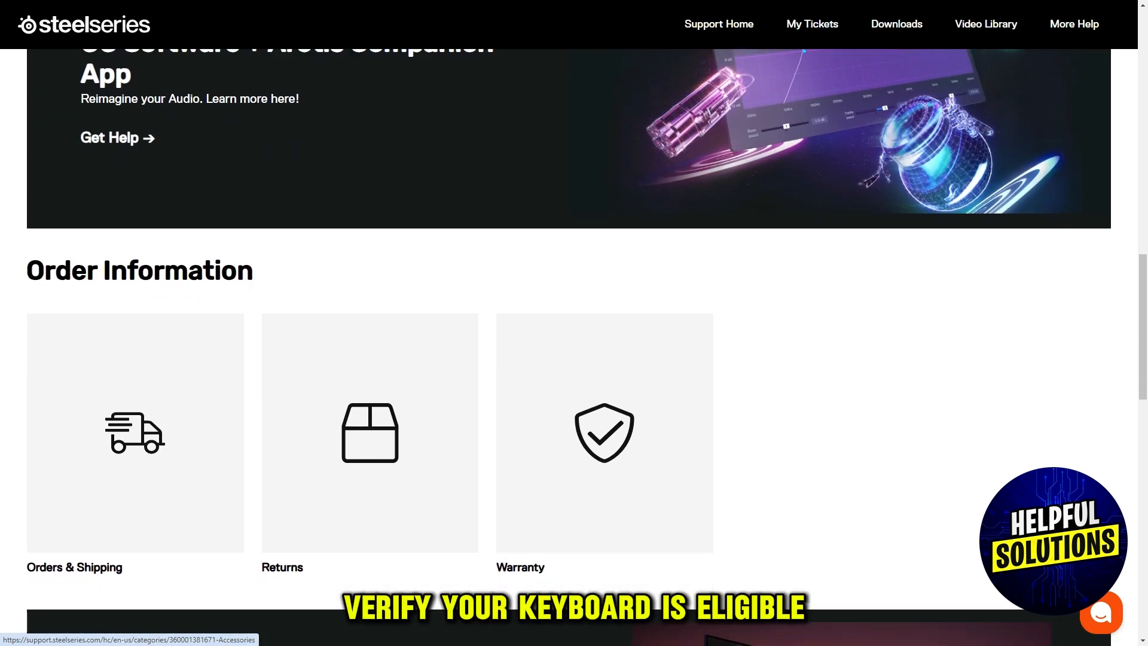
scroll(down, 3)
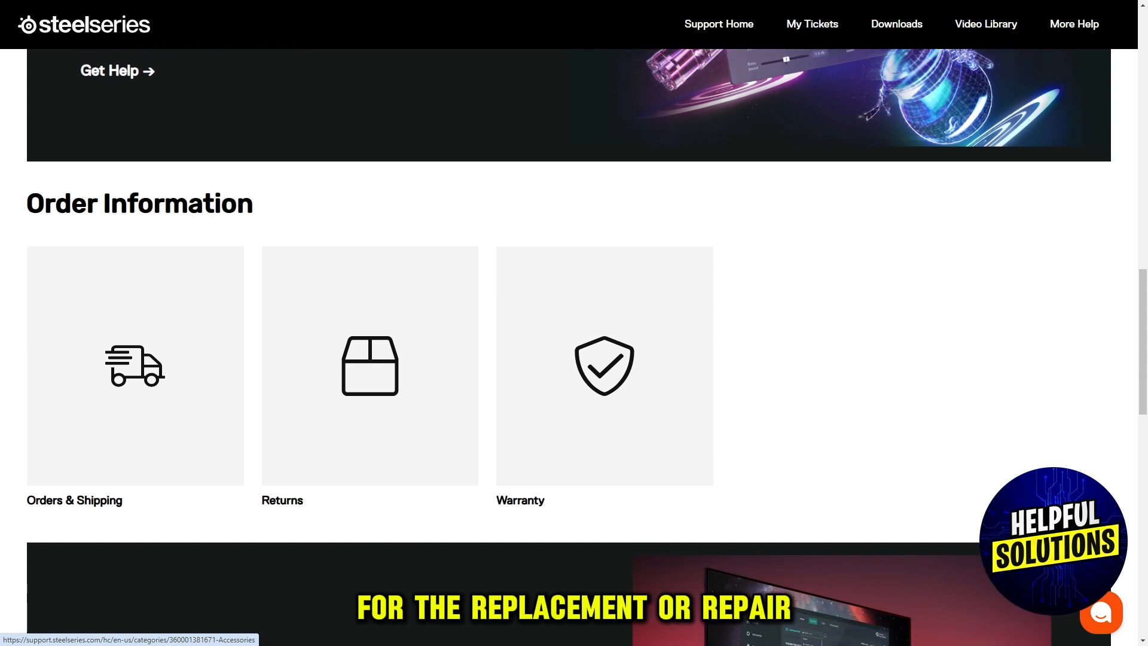
scroll(down, 3)
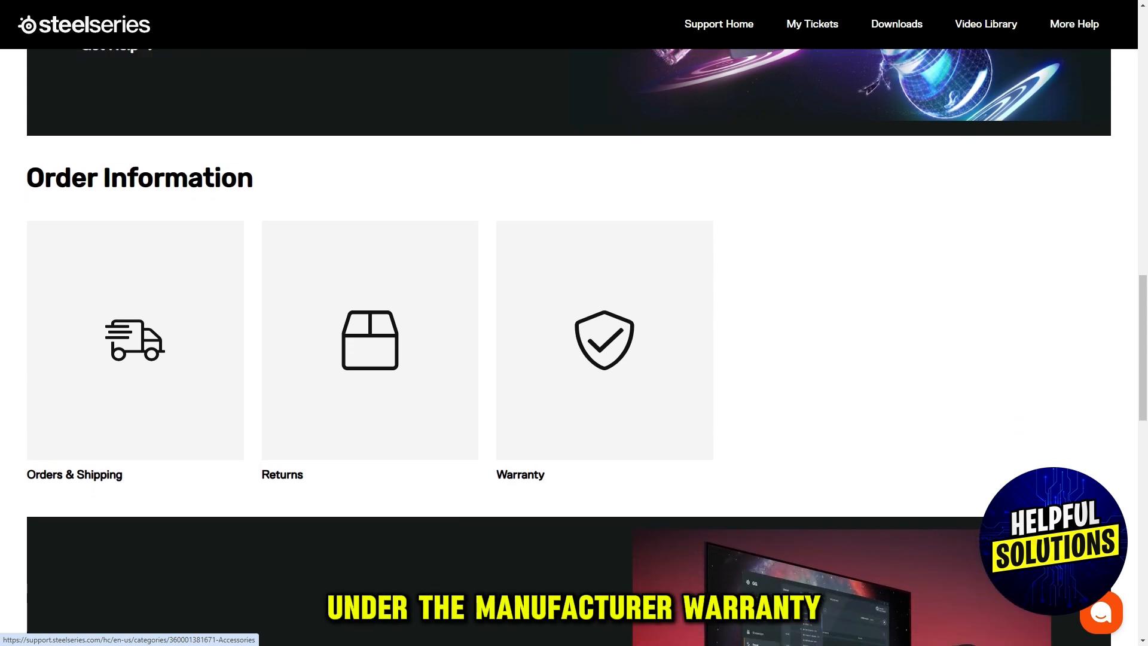